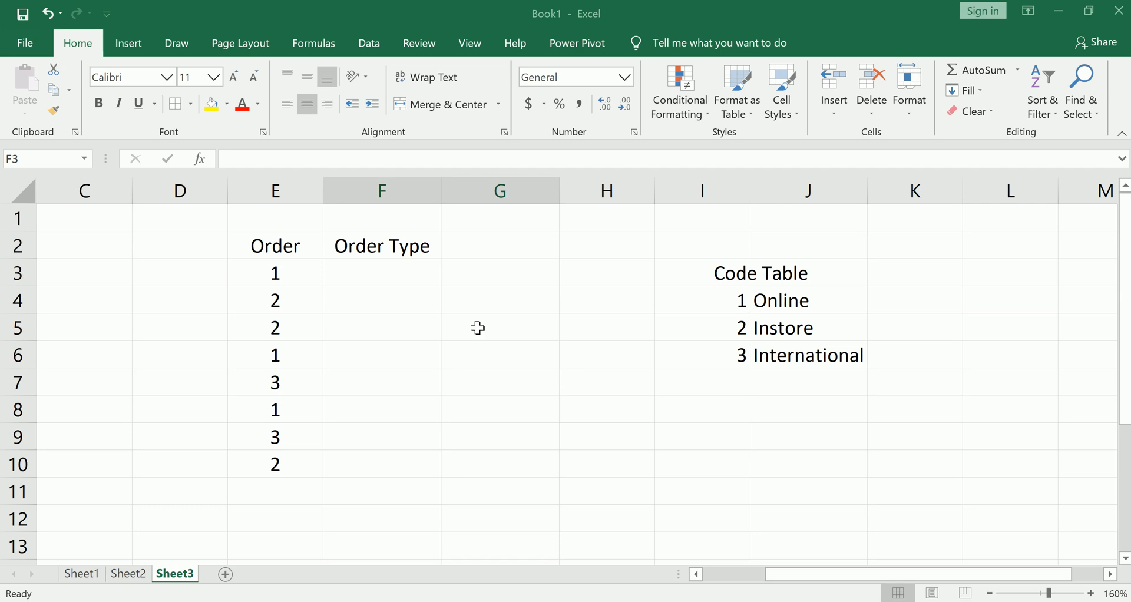
- Start a SWITCH formula in F3 on E3, mapping code 1 to "online"
click(382, 273)
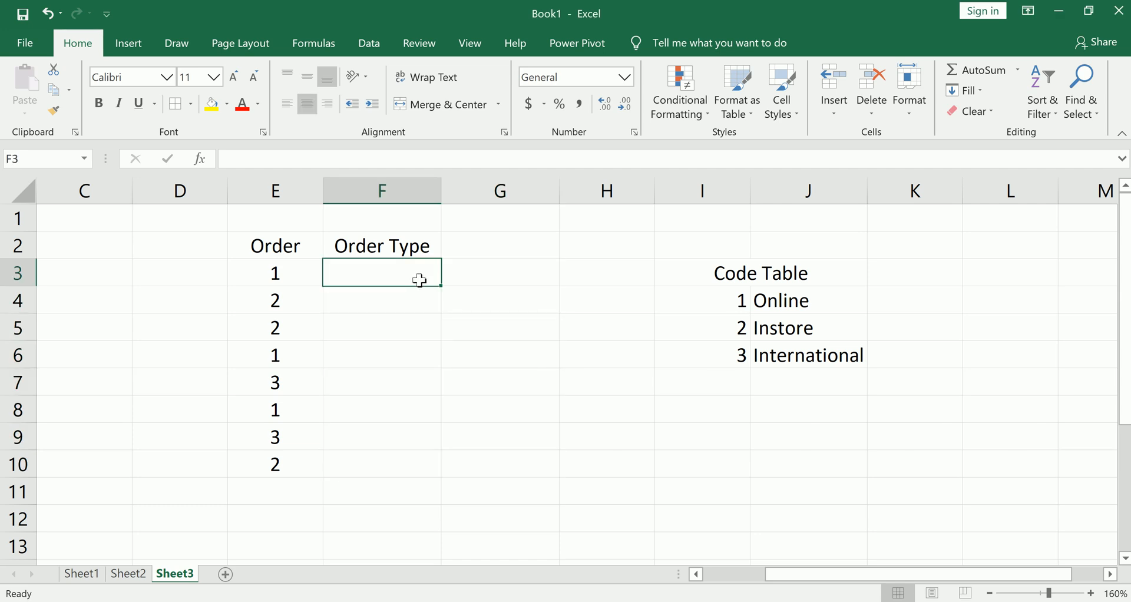
mouse_move(304, 314)
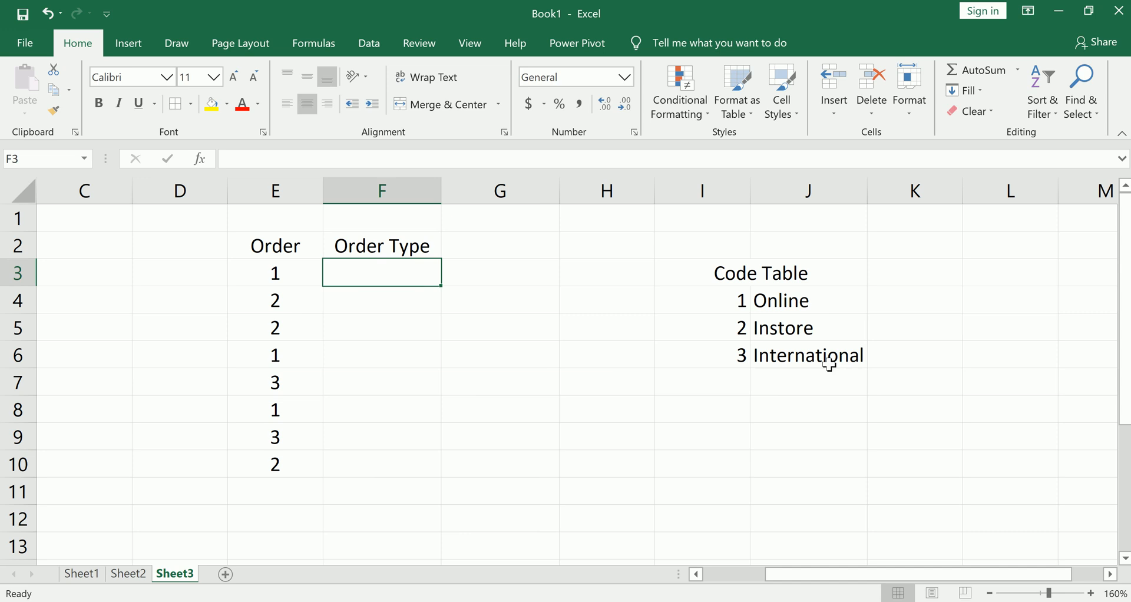
mouse_move(289, 274)
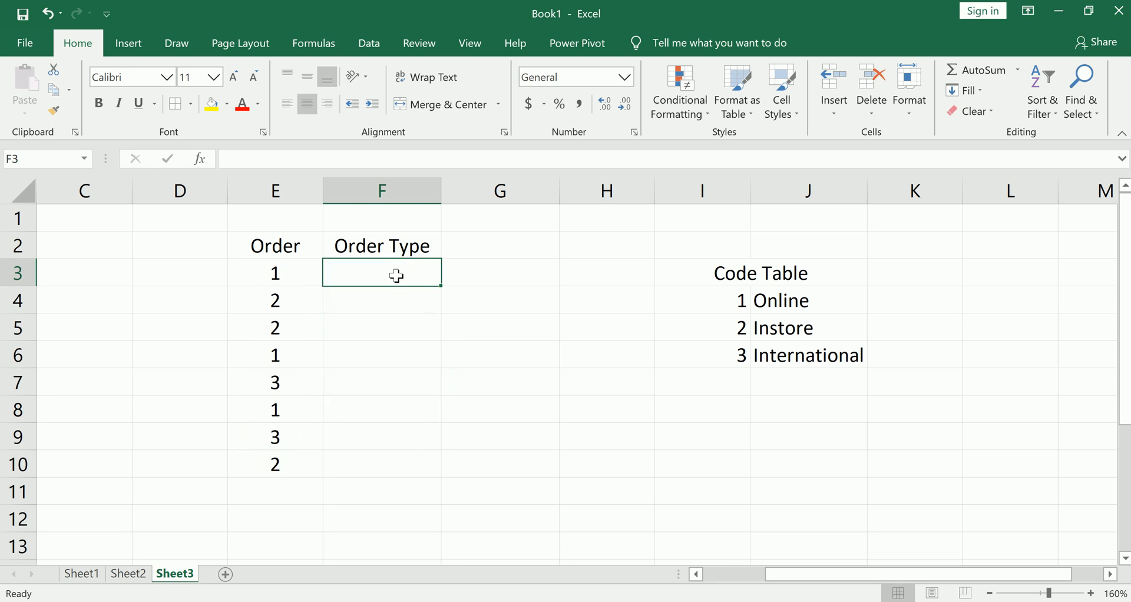
mouse_move(629, 279)
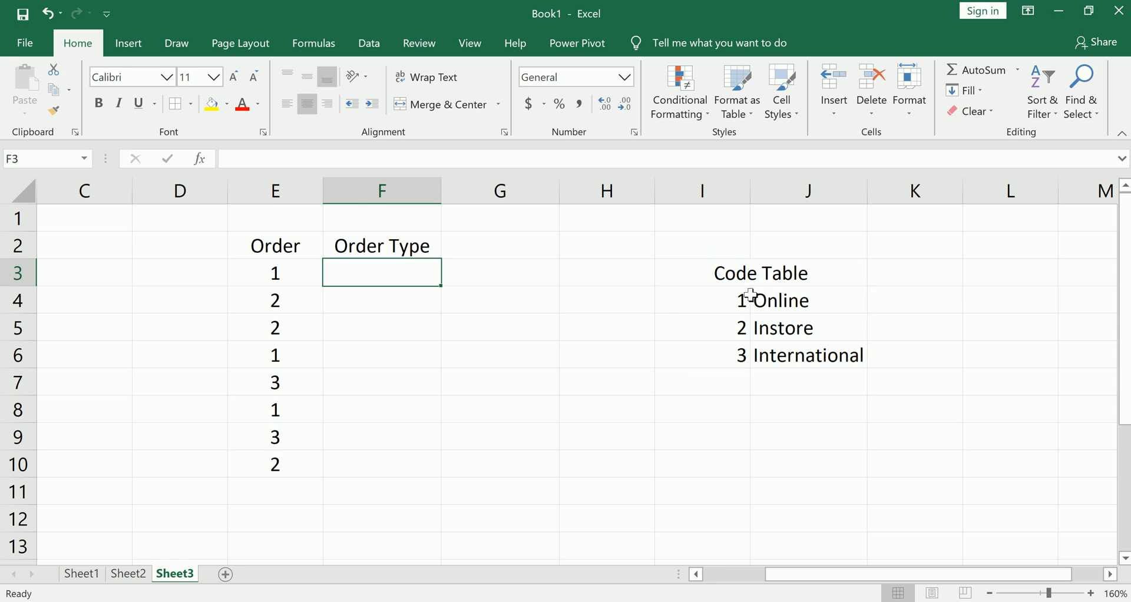
mouse_move(391, 276)
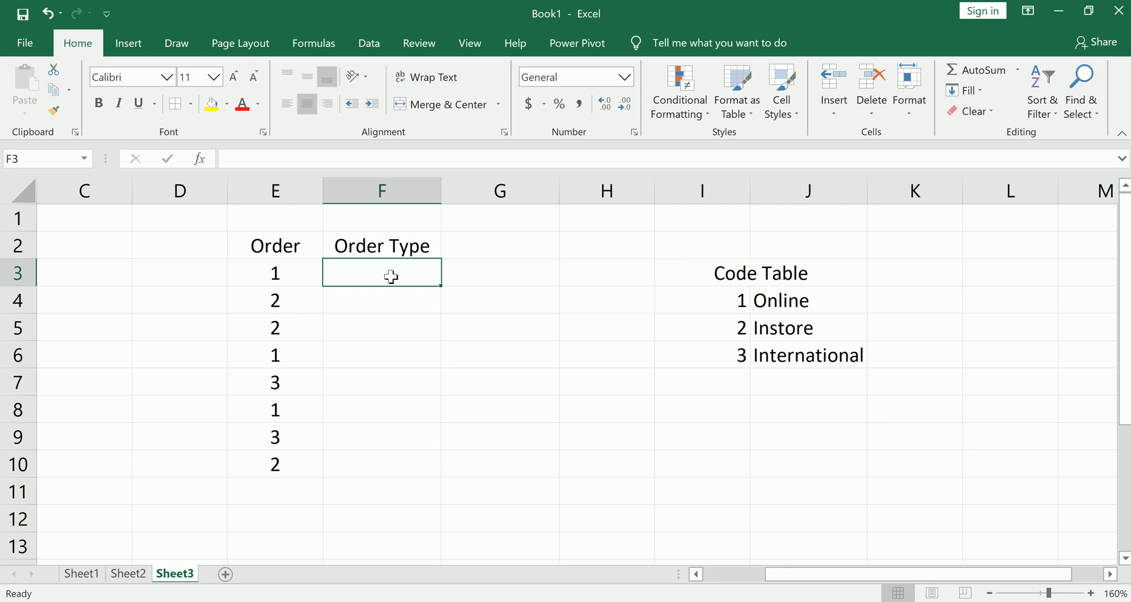
text(=switch()
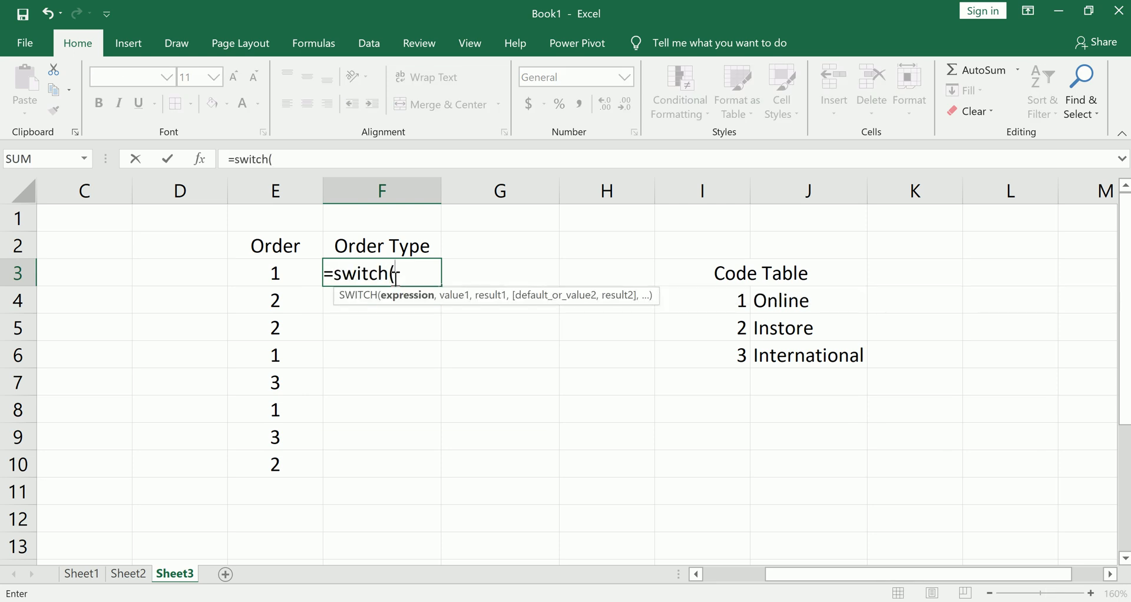
click(273, 272)
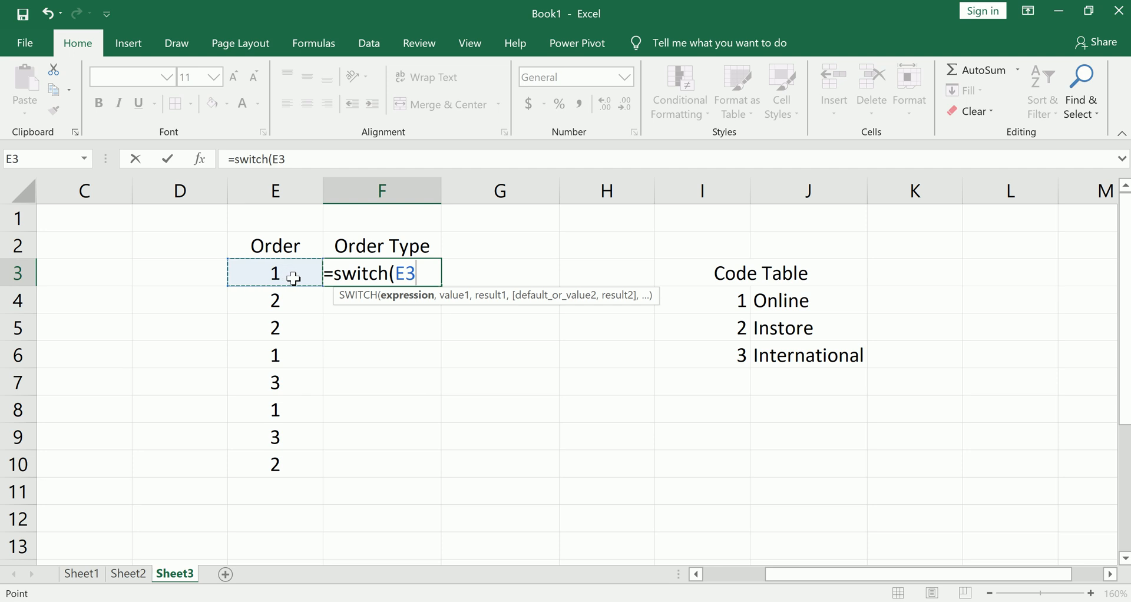
text(,)
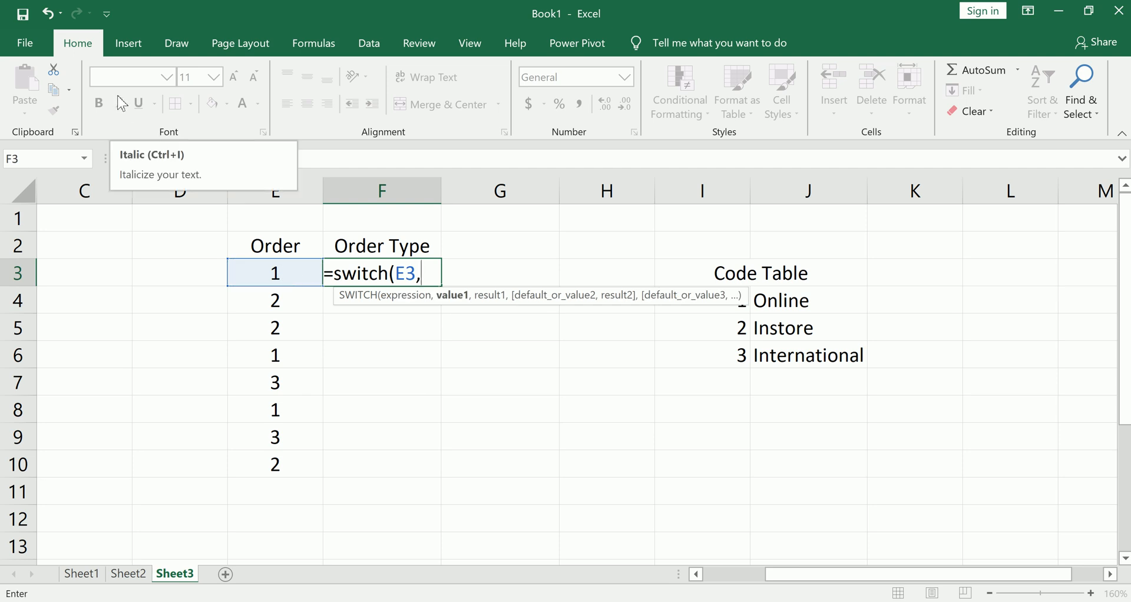
mouse_move(530, 346)
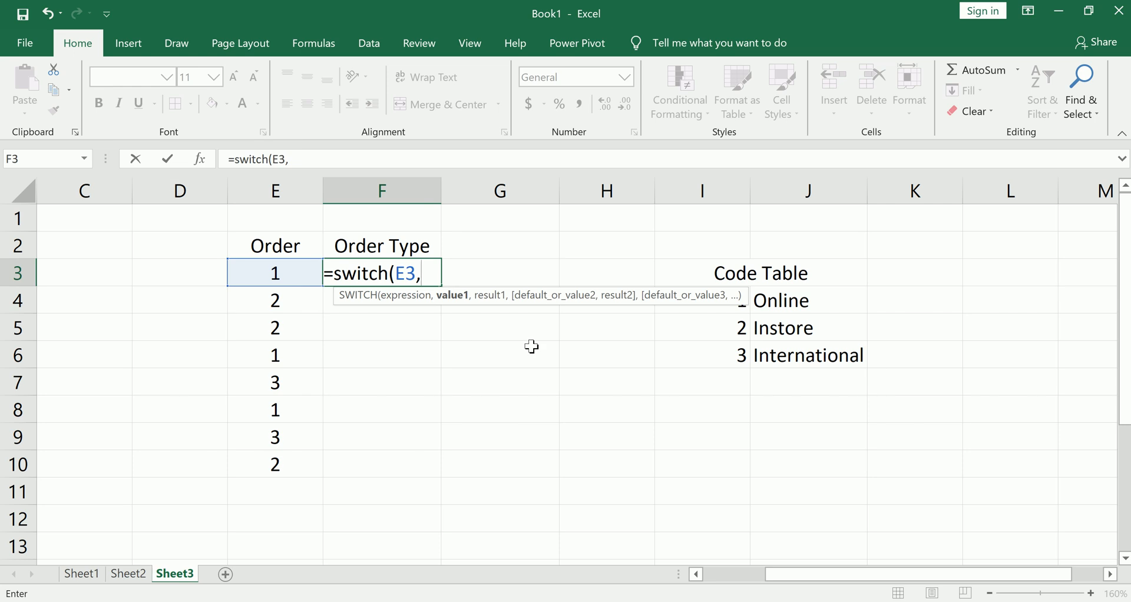
text(1,)
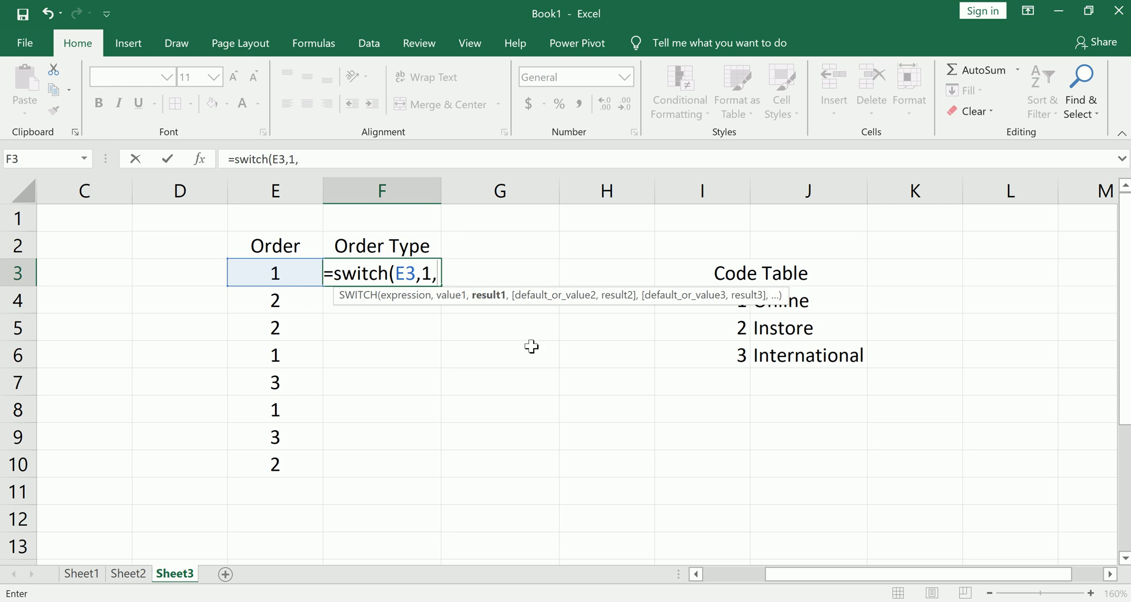
text(")
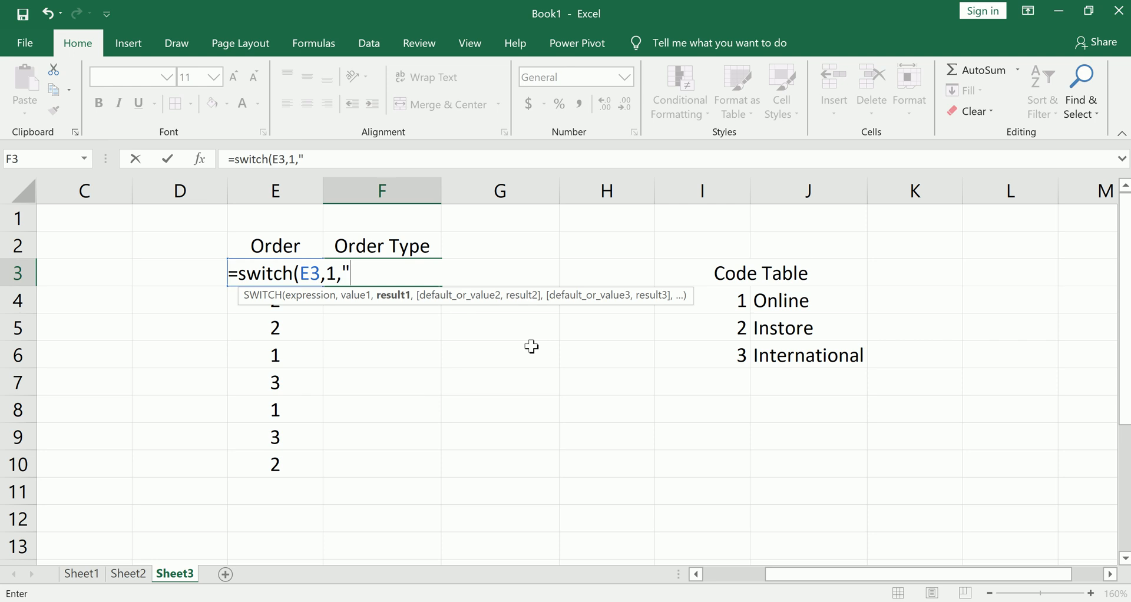
text(online)
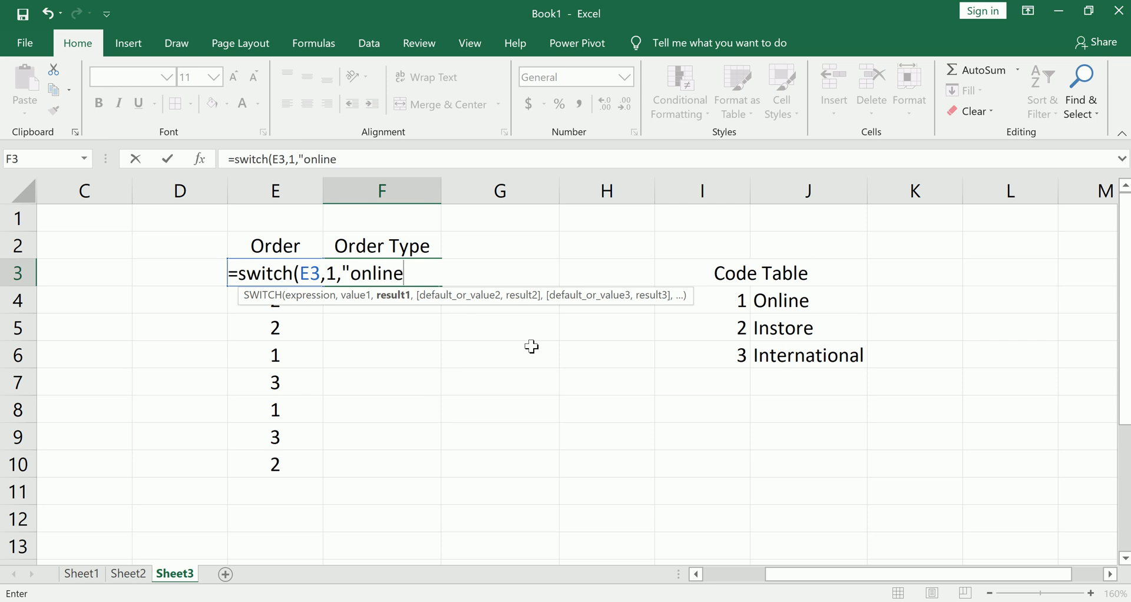
text(,)
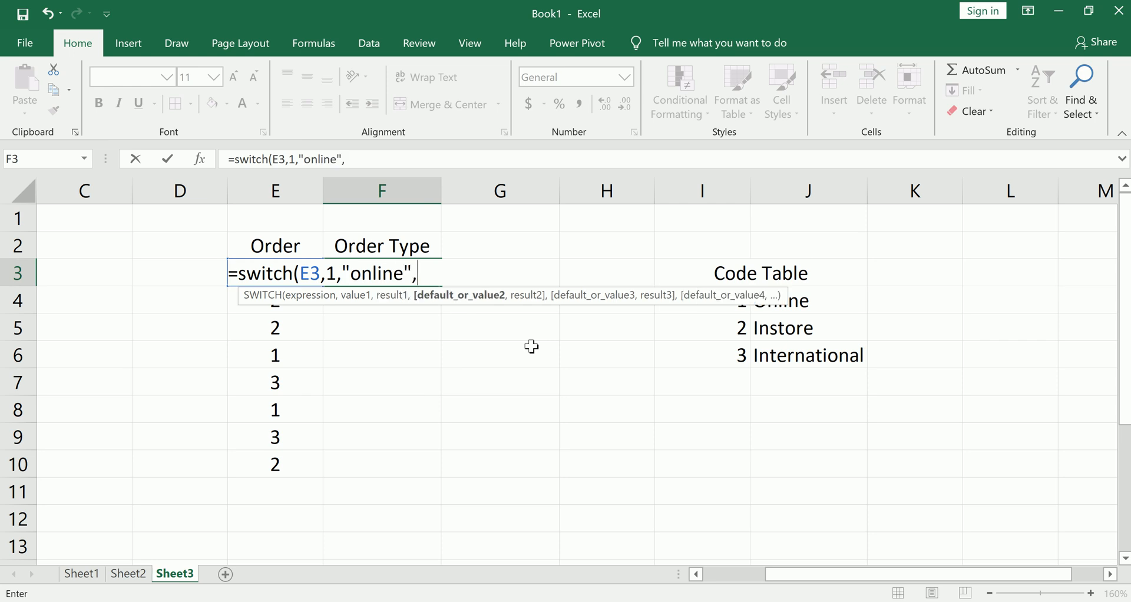
- Add mappings for code 2 to "instore" and code 3 to "international"
text(2,")
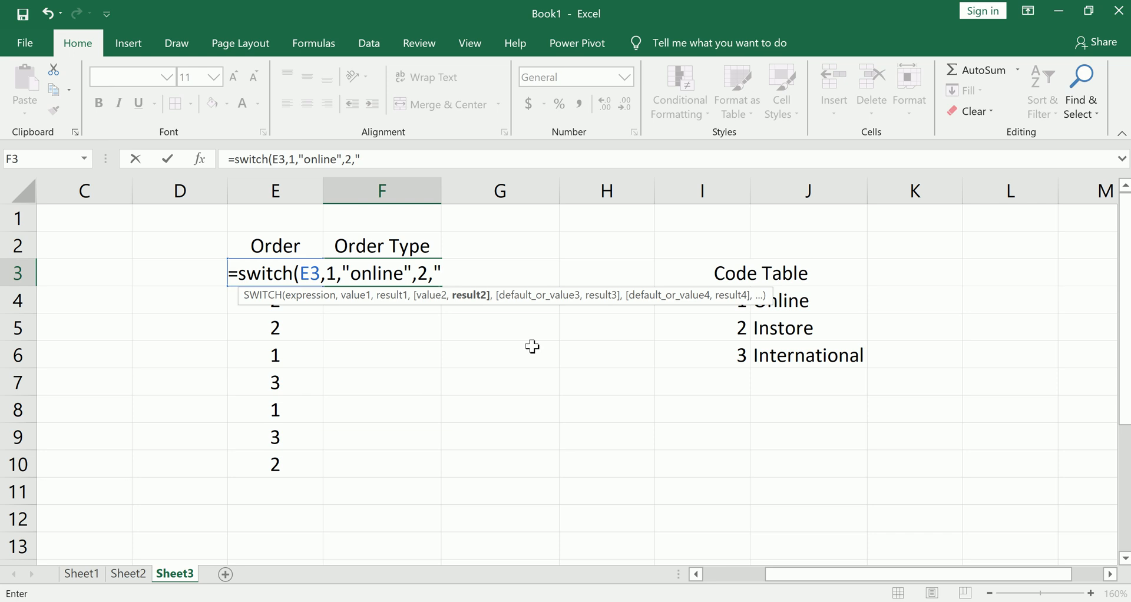
text(instore)
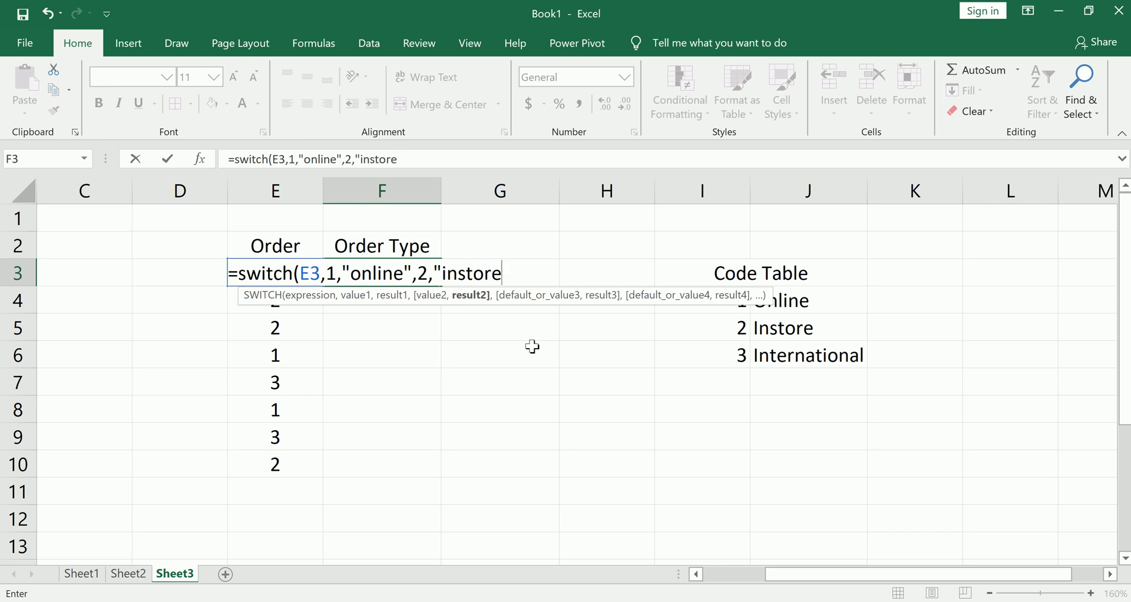
text(,)
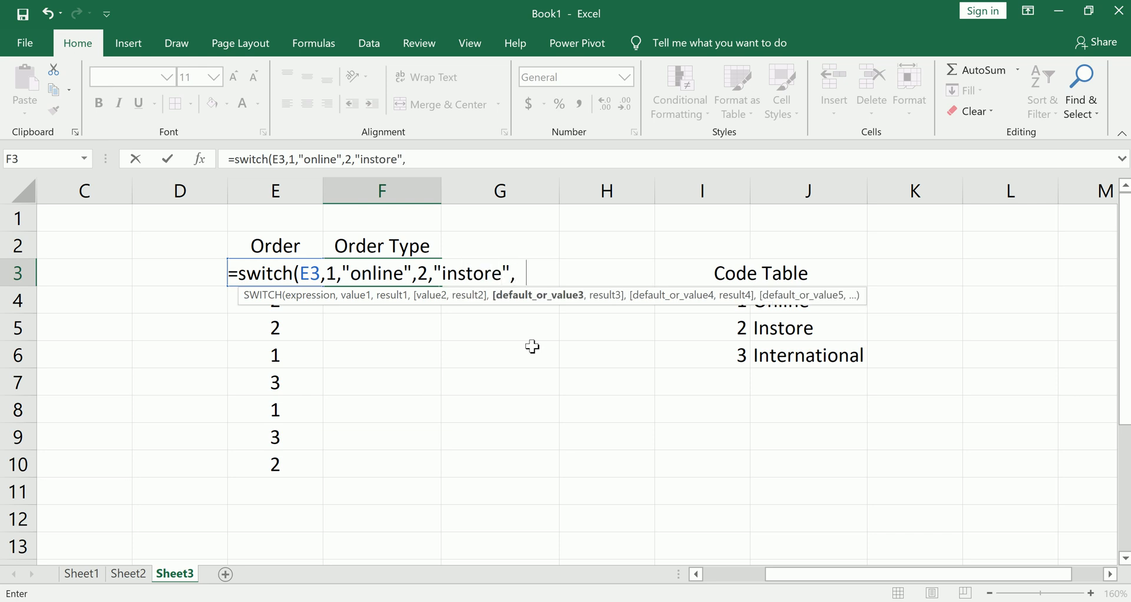
text(3,")
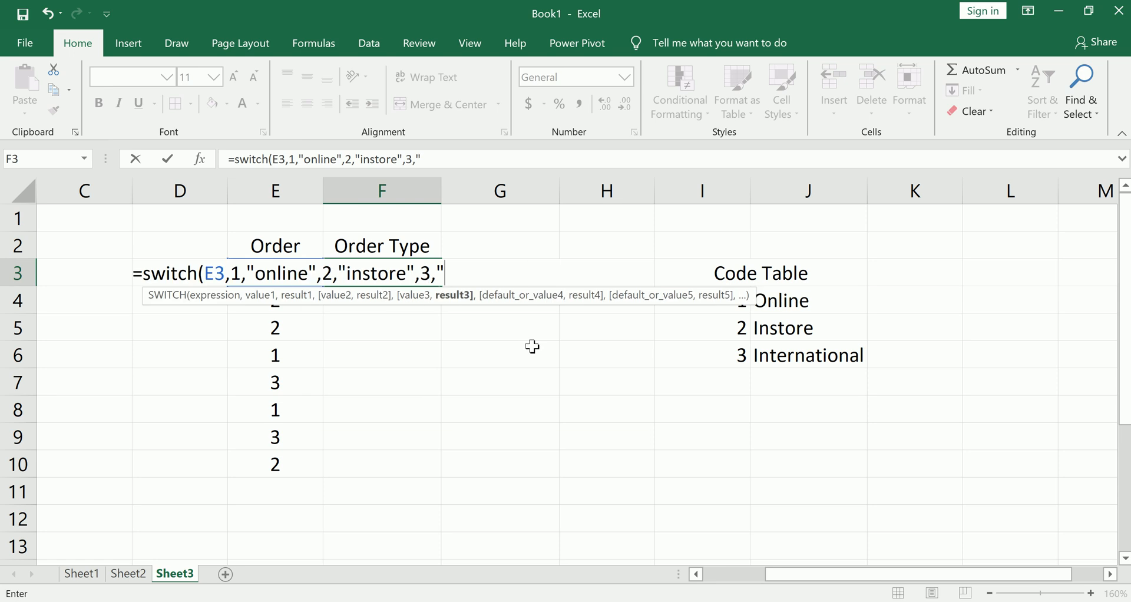
text(inter)
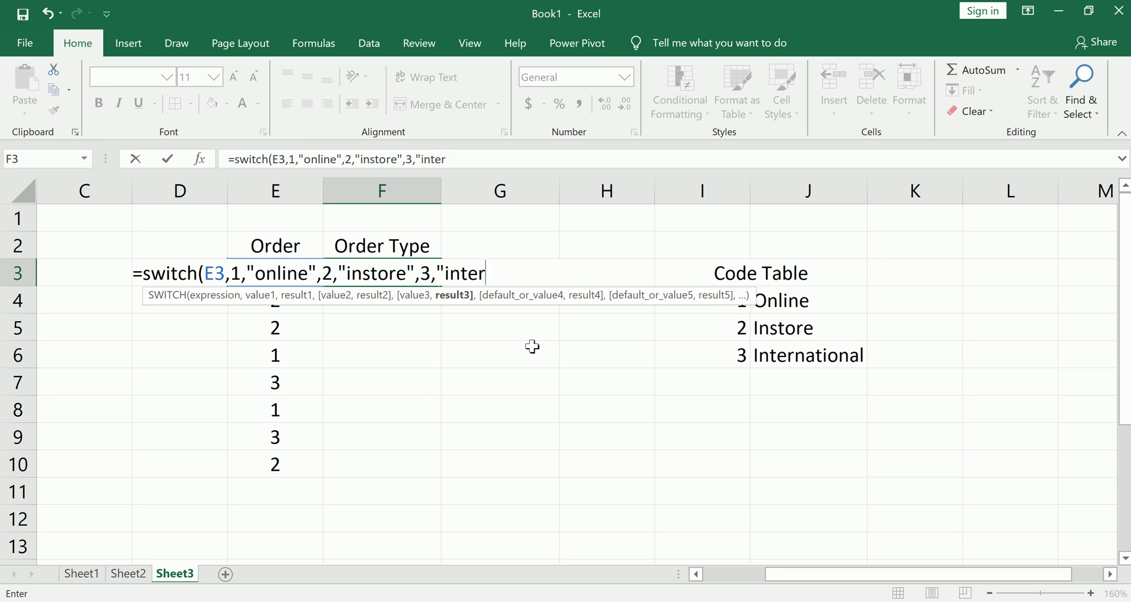
text(national)
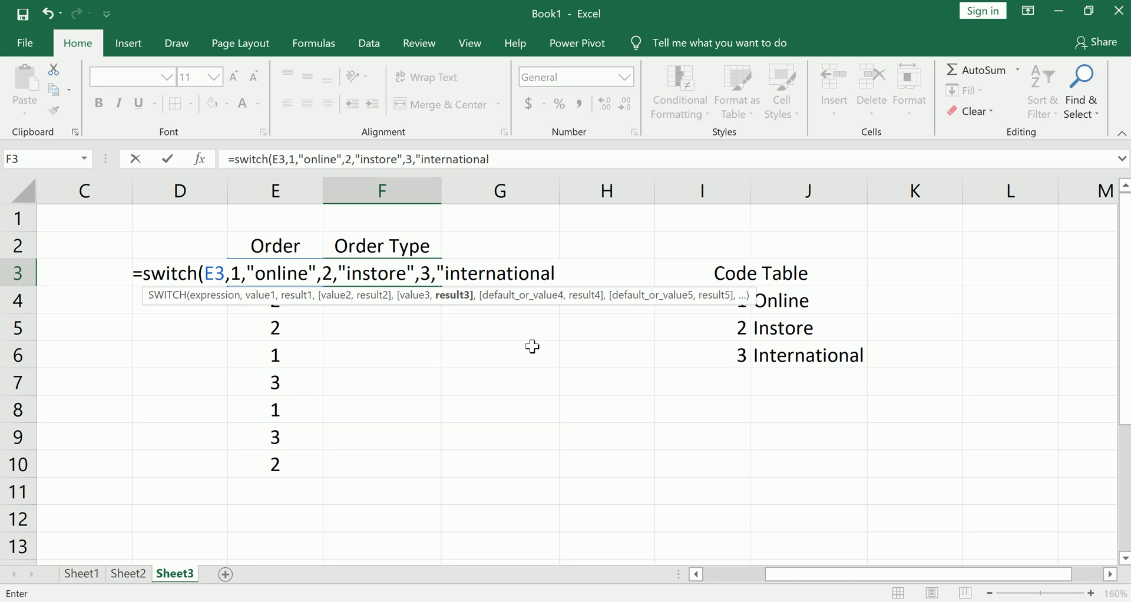
text(")
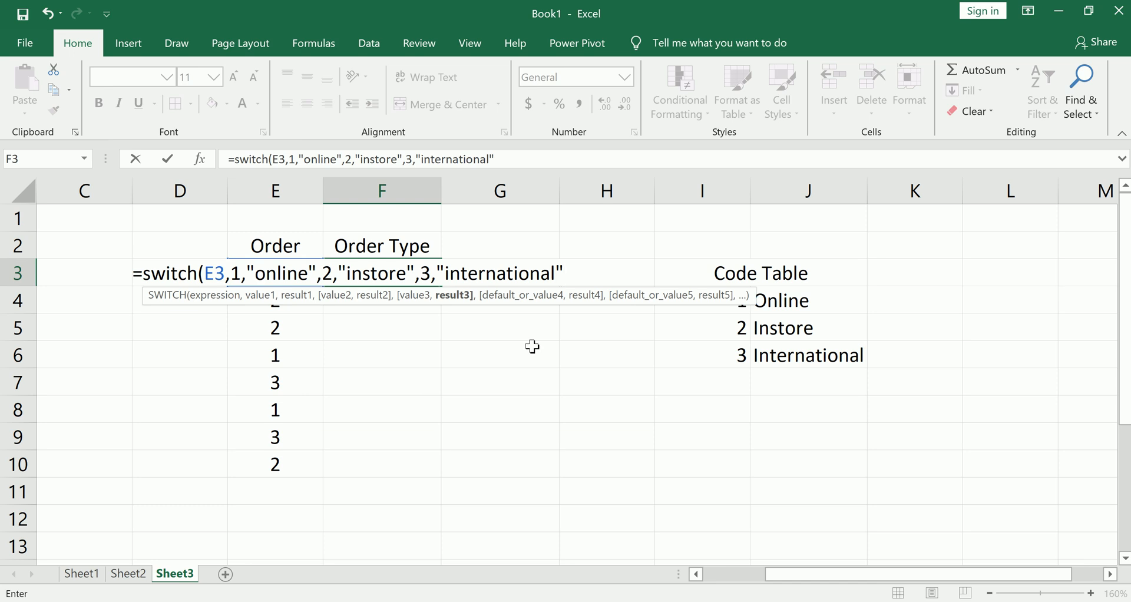
text(,)
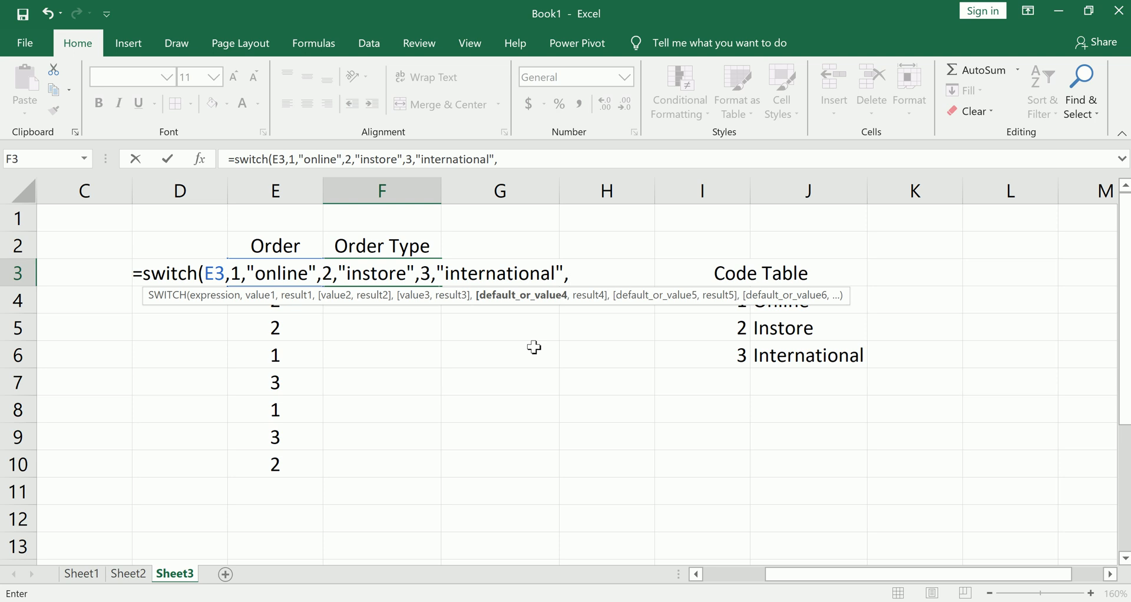
- Close the formula with a "no match" default and enter it, so F3 shows online
text("nom)
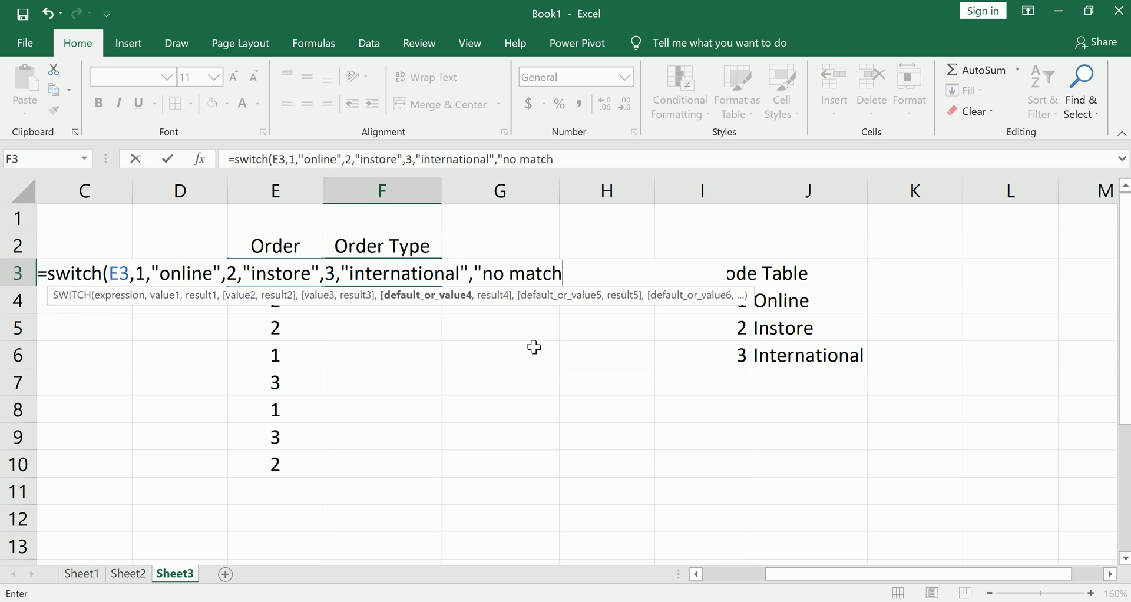
text())
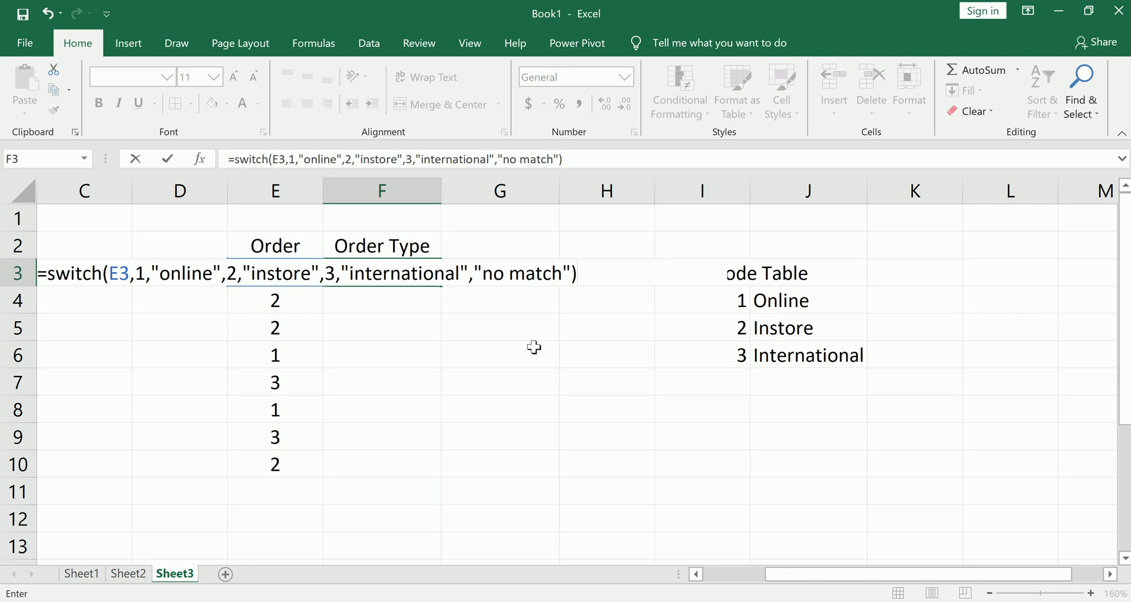
key(Return)
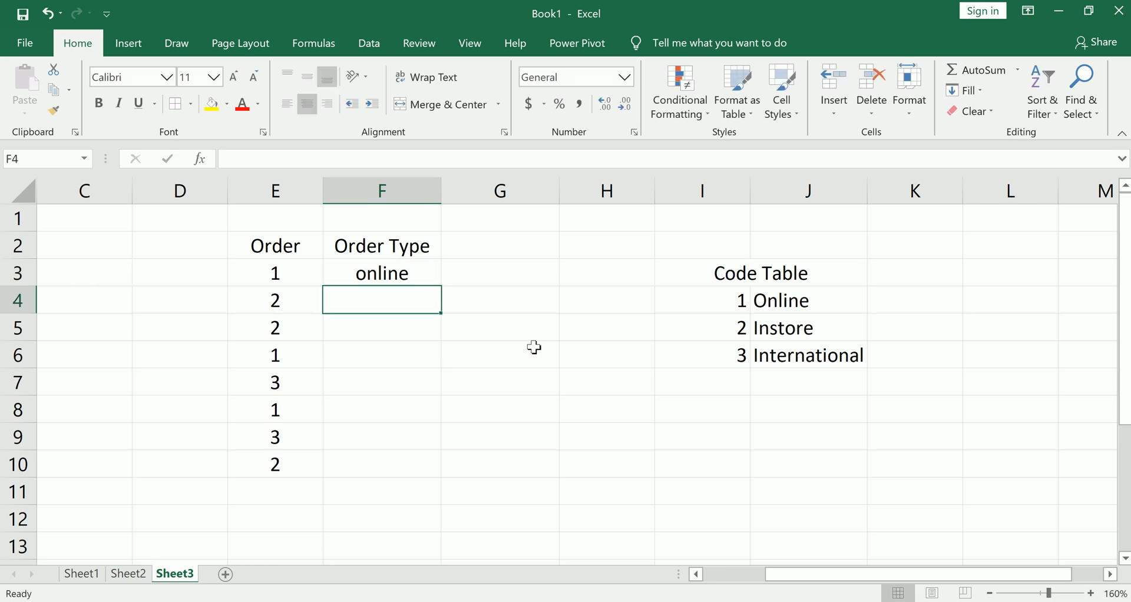
mouse_move(292, 408)
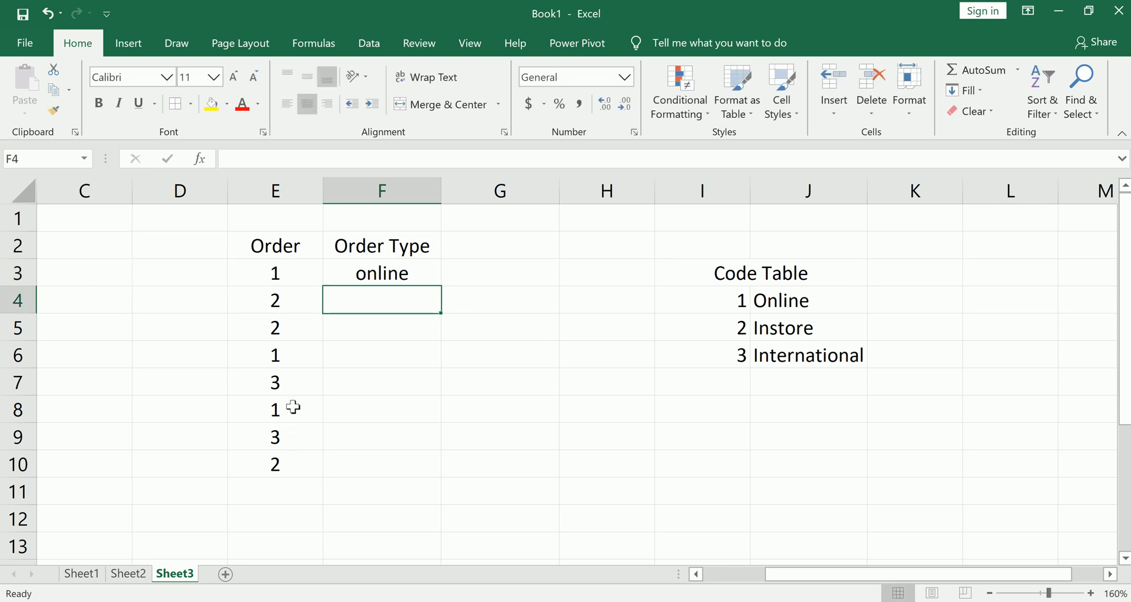
- Change the order code in E8 to 4 and fill F3's formula down to F10
double_click(275, 409)
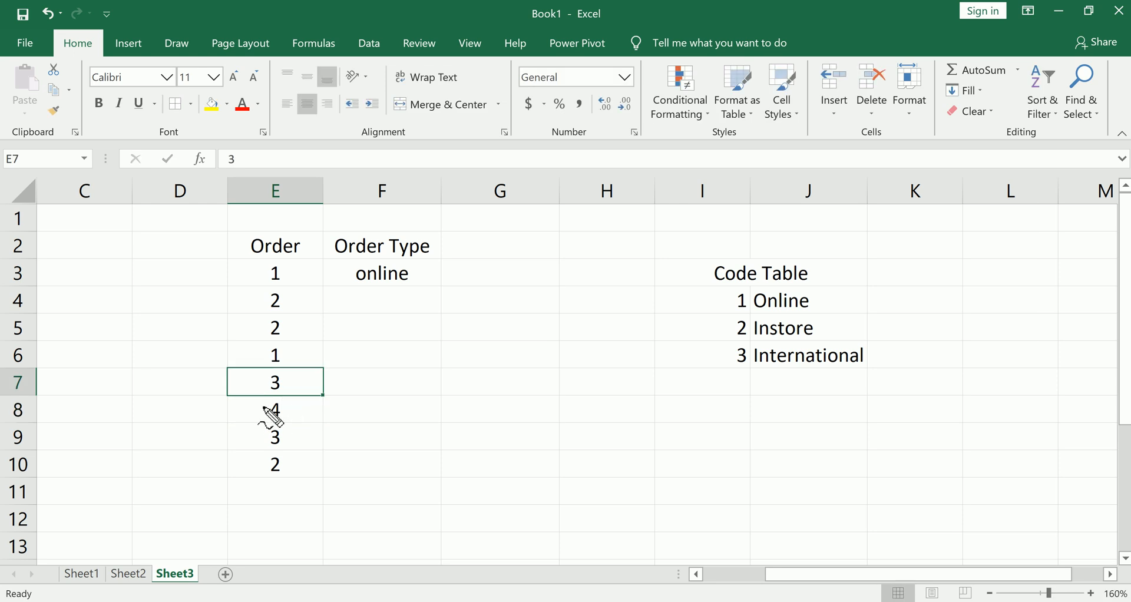
mouse_move(348, 331)
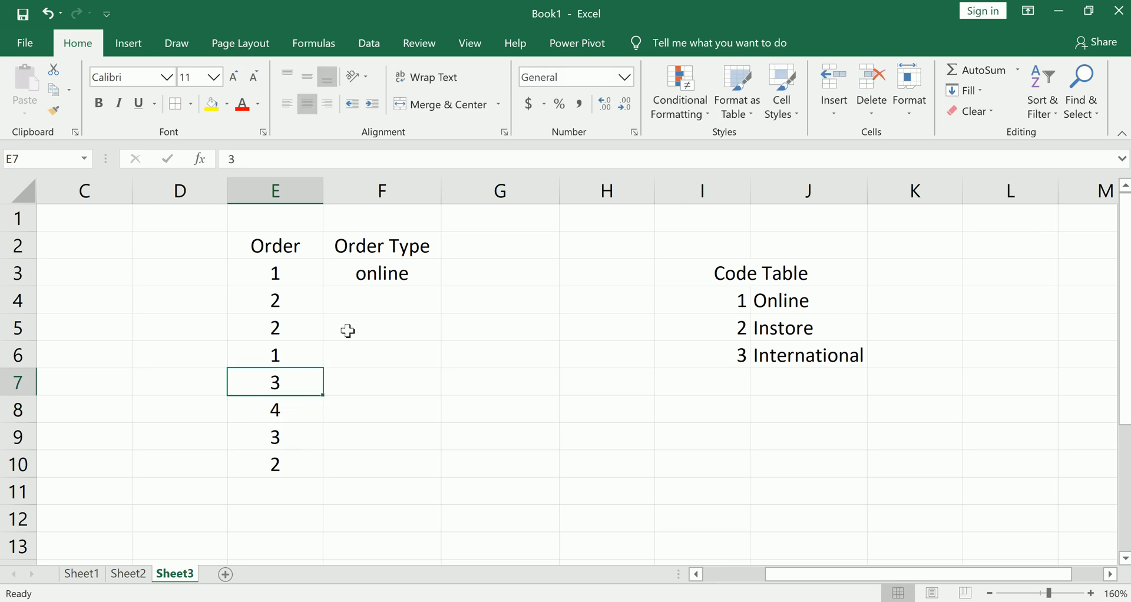
click(382, 272)
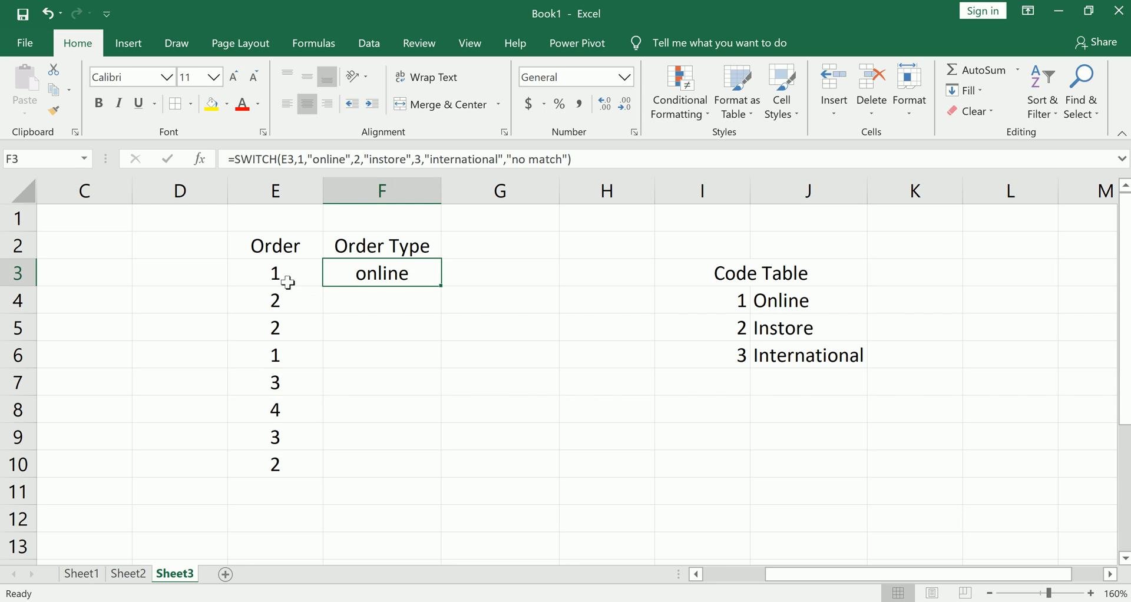
drag(440, 287, 440, 341)
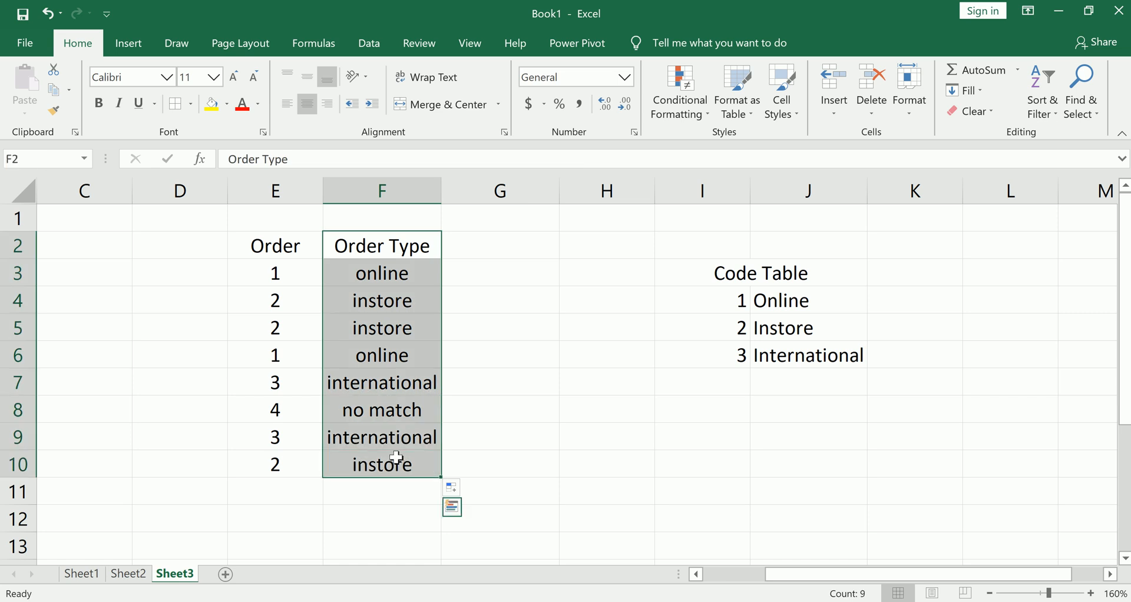
- Select F6 to check the copied formula references its own row's order code
click(381, 355)
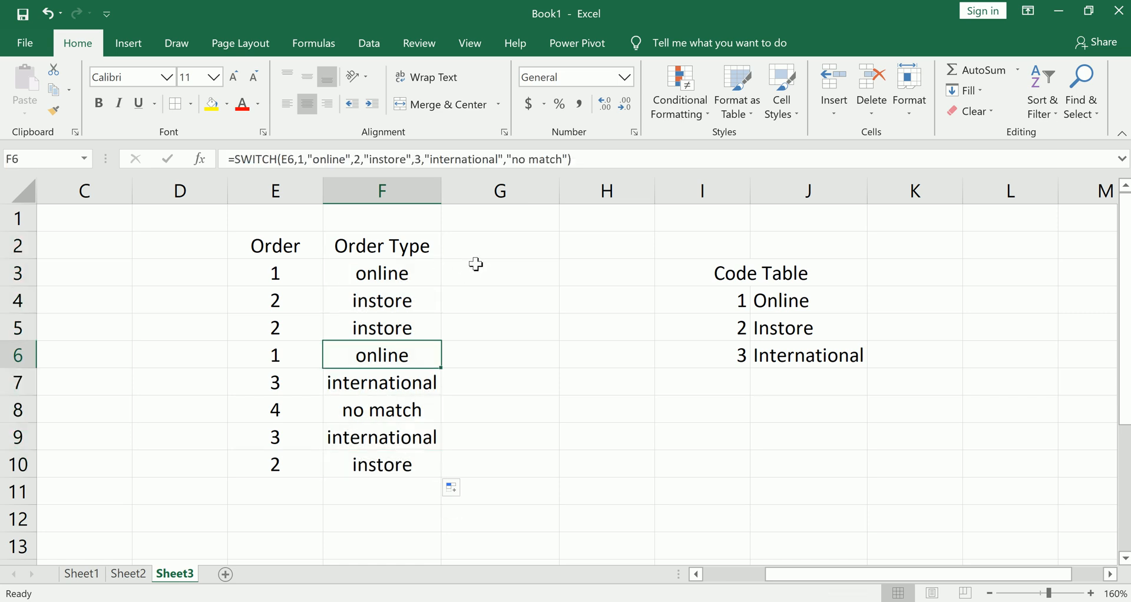
mouse_move(470, 270)
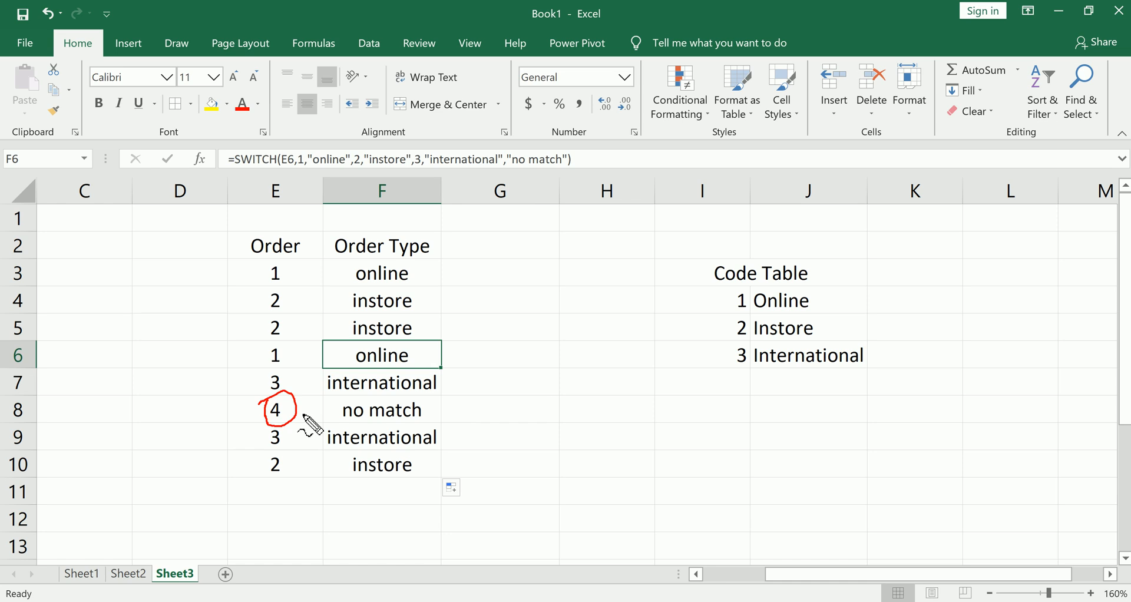
mouse_move(378, 415)
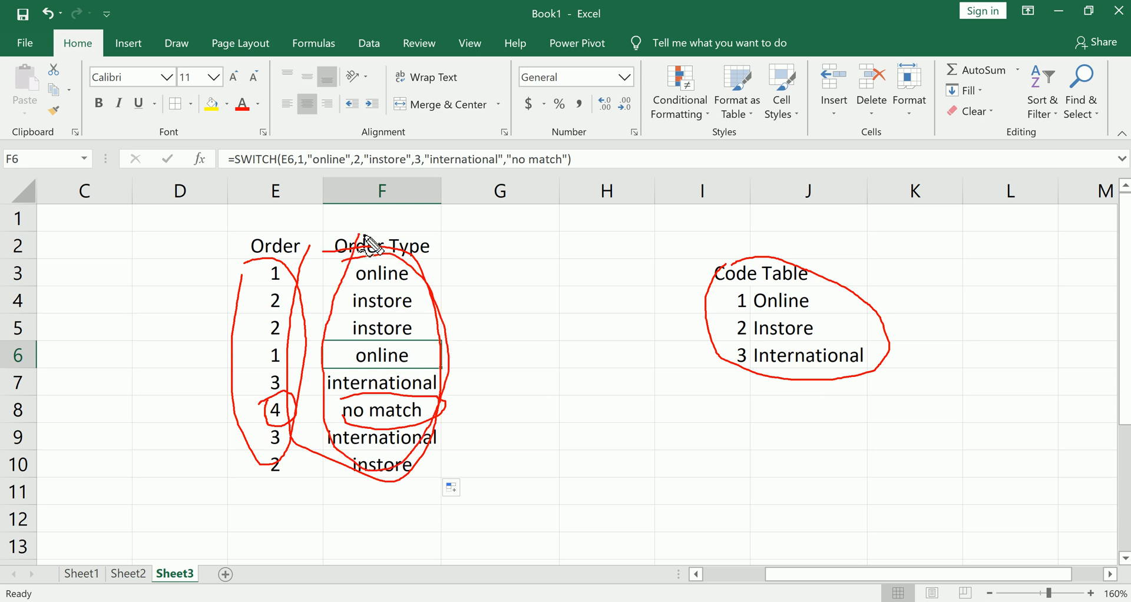
mouse_move(371, 238)
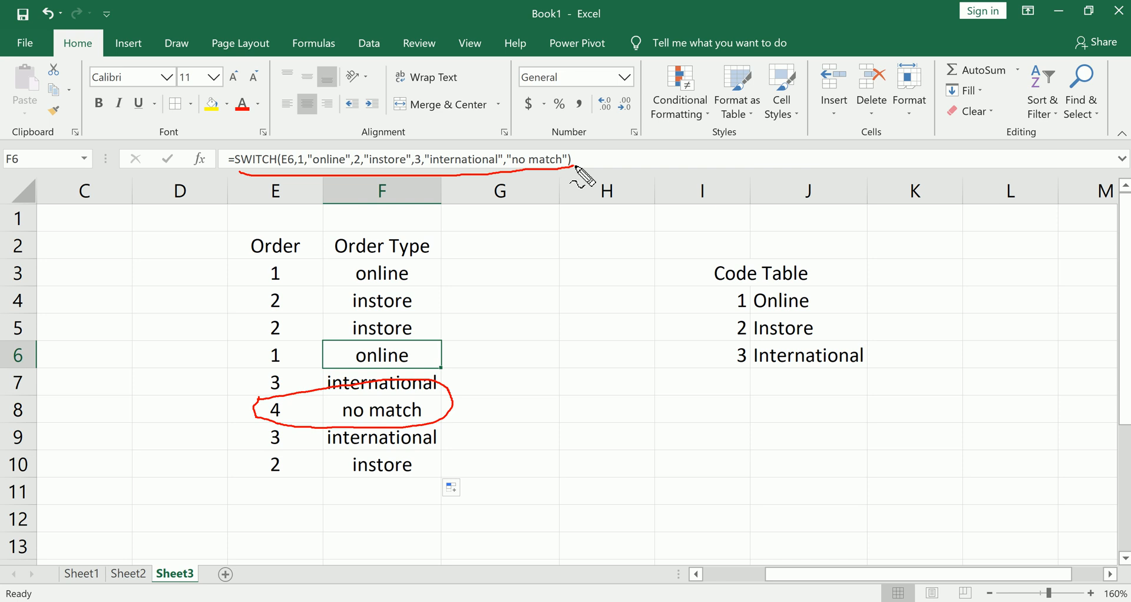
mouse_move(585, 184)
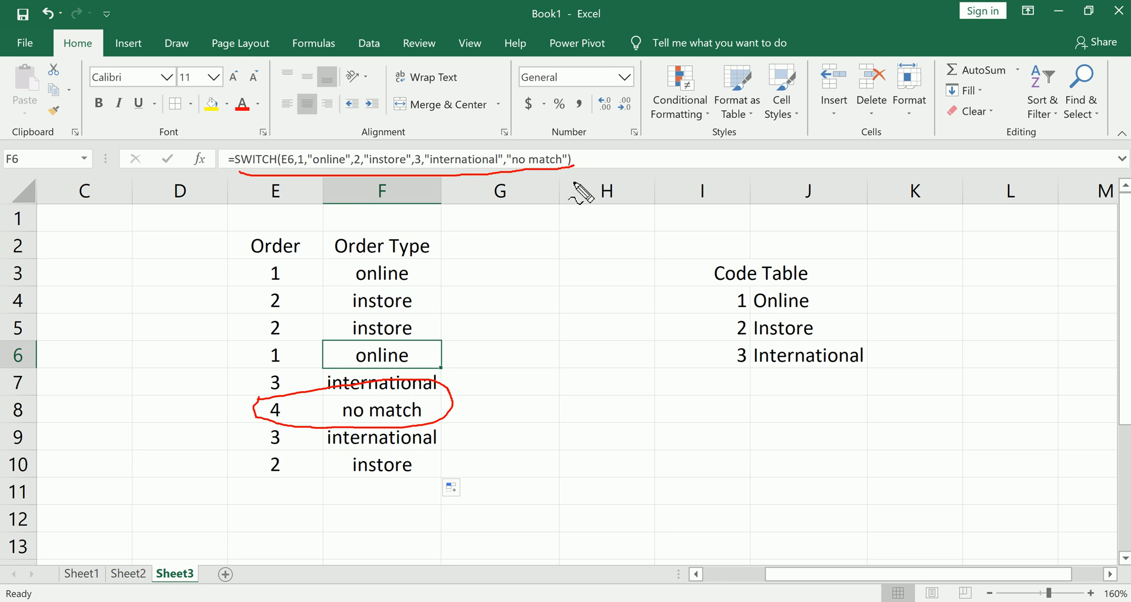